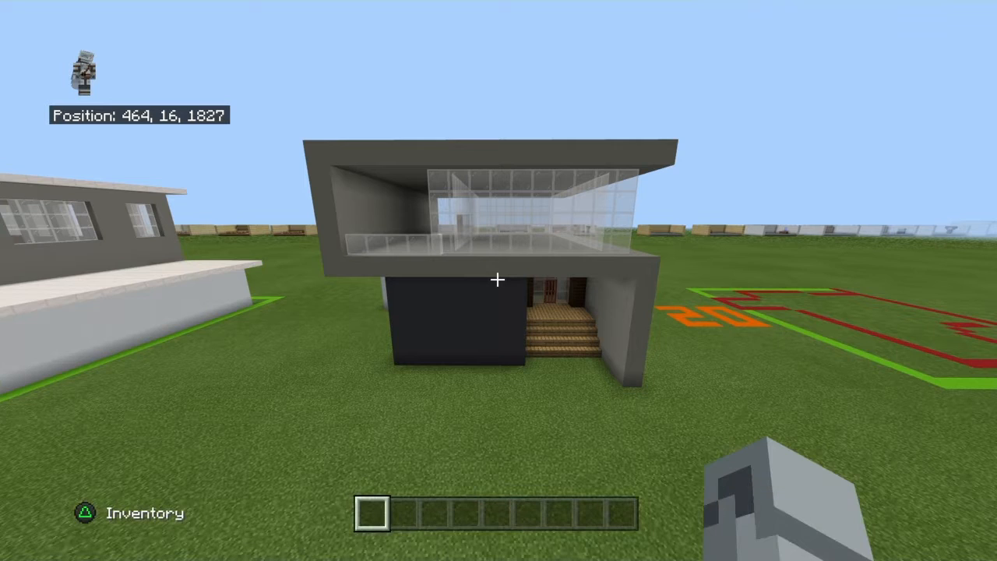
Step: Move the inventory cursor toward the Glass block in the Construction tab
key("w")
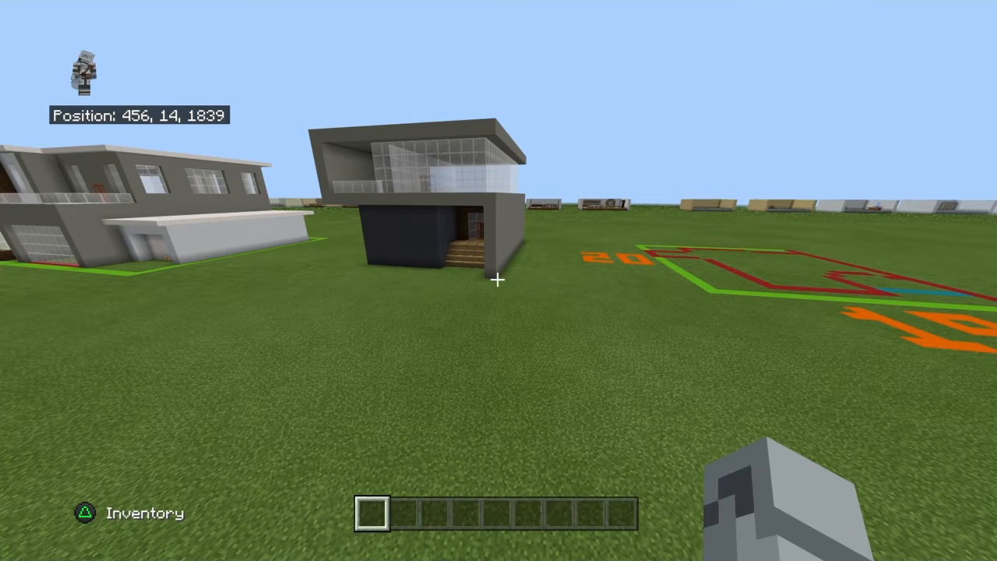
mouse_move(499, 280)
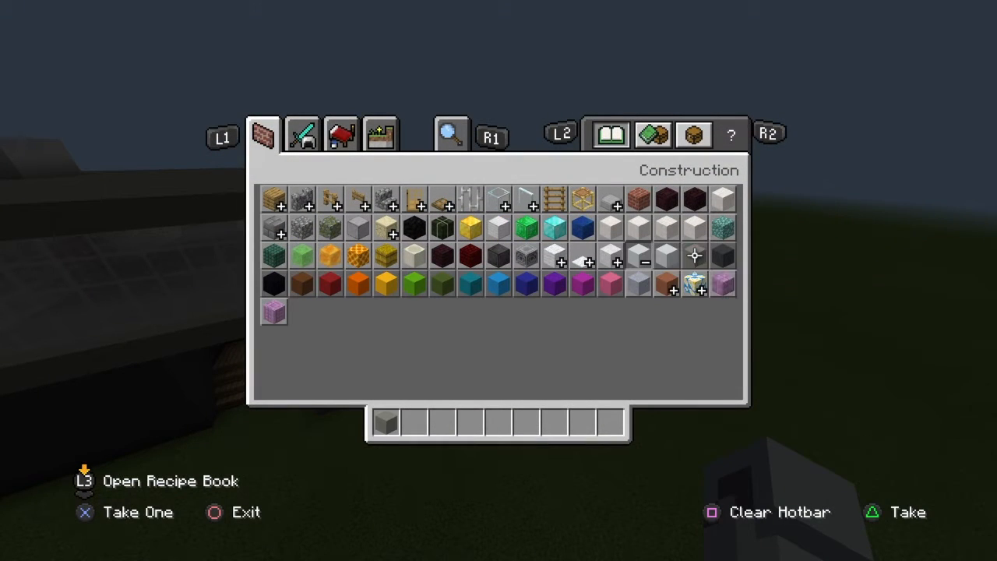
mouse_move(495, 201)
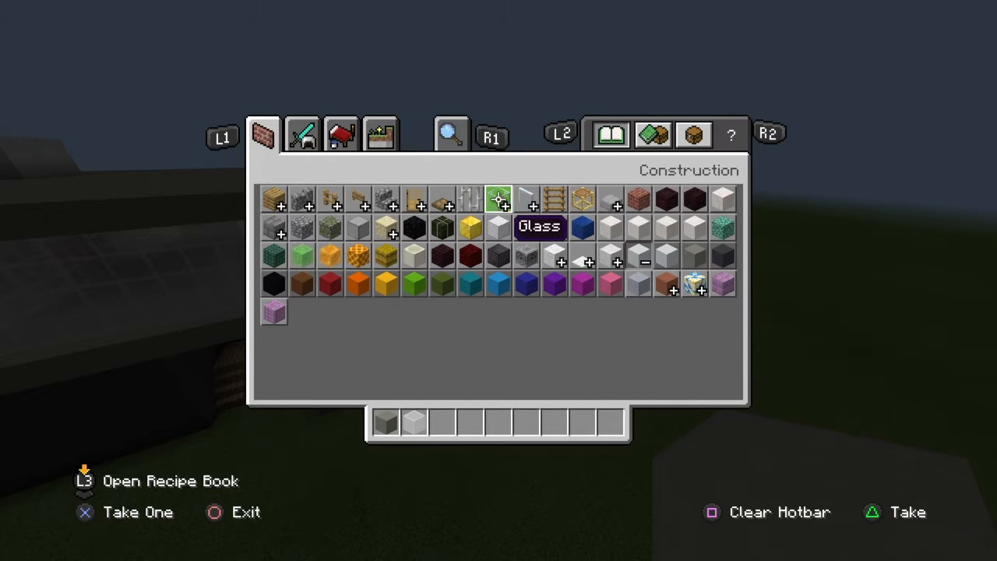
mouse_move(277, 227)
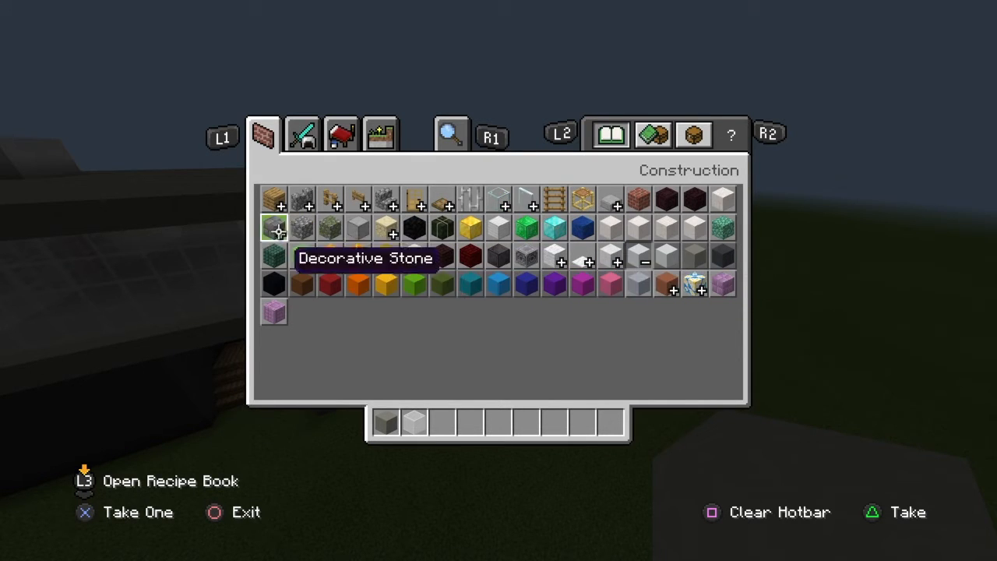